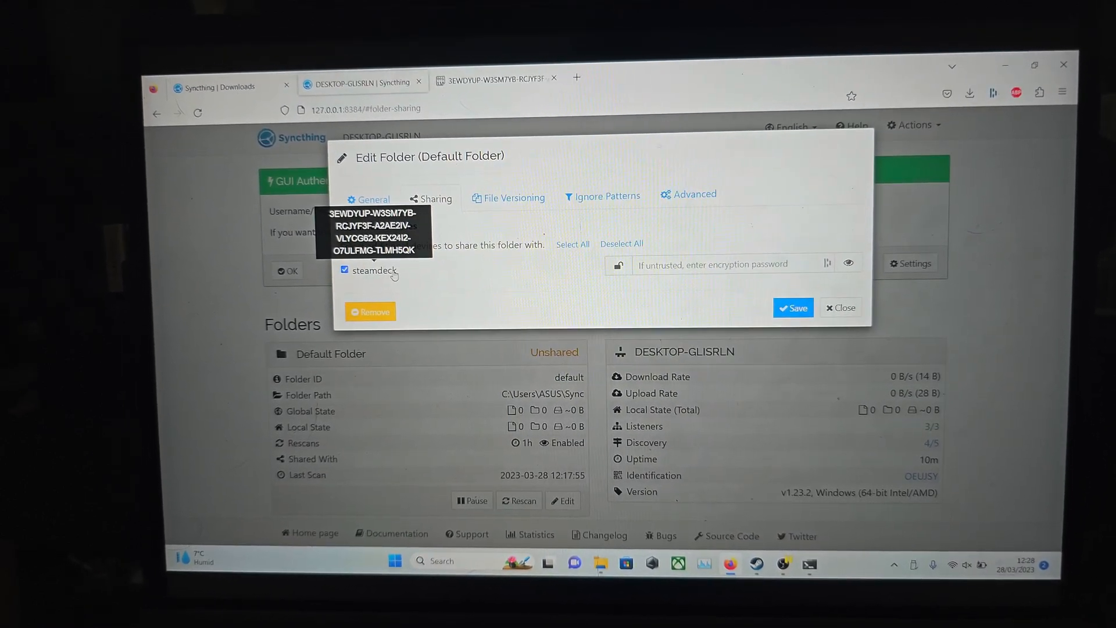
Step: Save the Default Folder's sharing with the steamdeck device
click(792, 308)
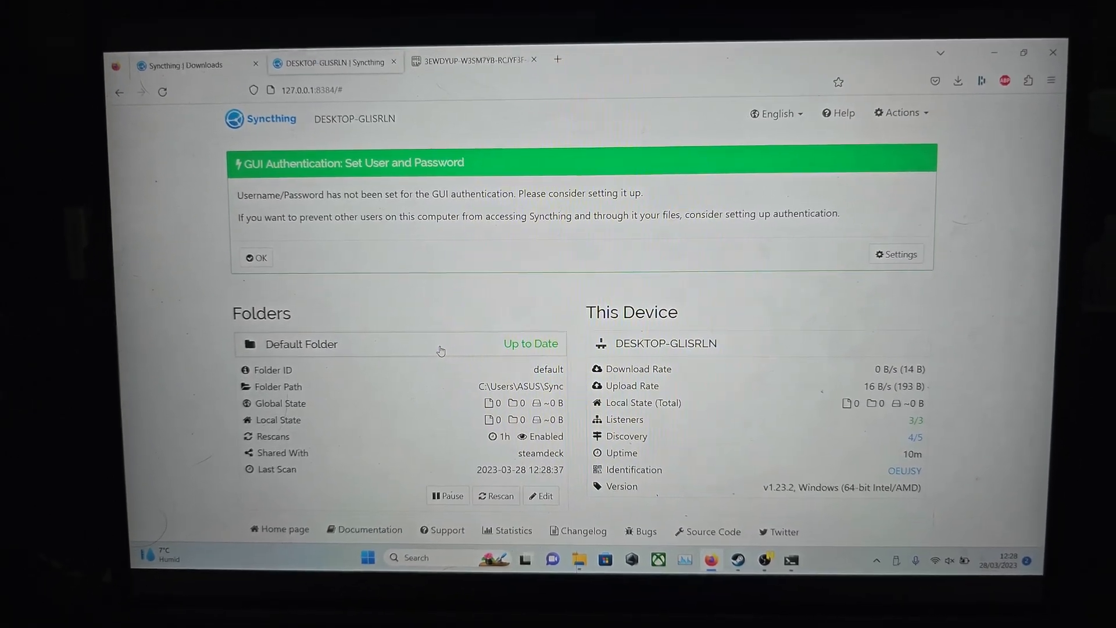